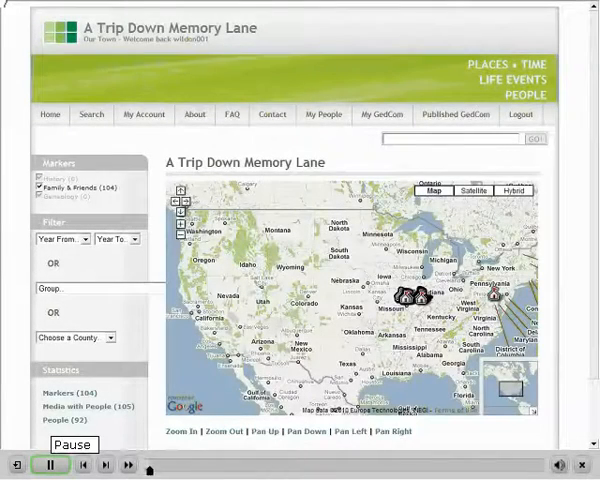
Show the info window for the 5873 Hahn Home marker on the map.
left_click(45, 465)
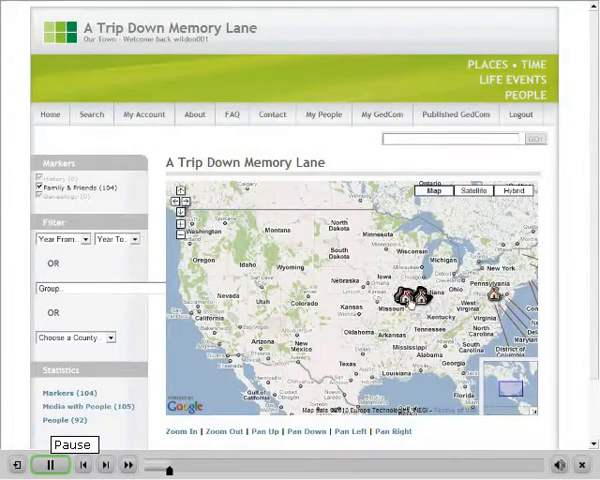
left_click(413, 292)
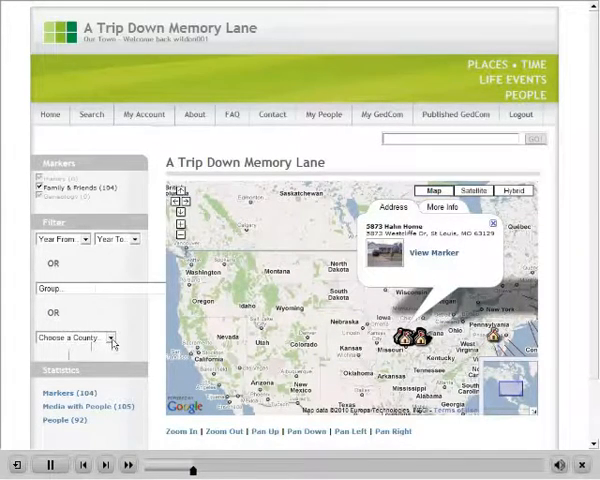
Filter the map to the Wilson Ancestral Homes group and show the Wachtel House marker info.
left_click(80, 337)
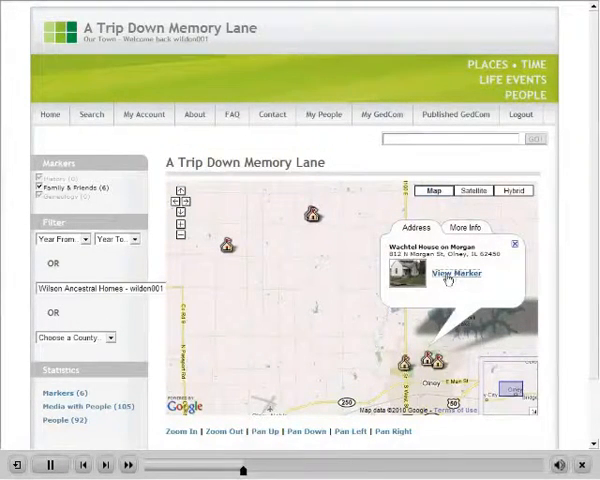
Go to the Wachtel House on Morgan marker page and review its 1930 photo under All Media.
left_click(459, 273)
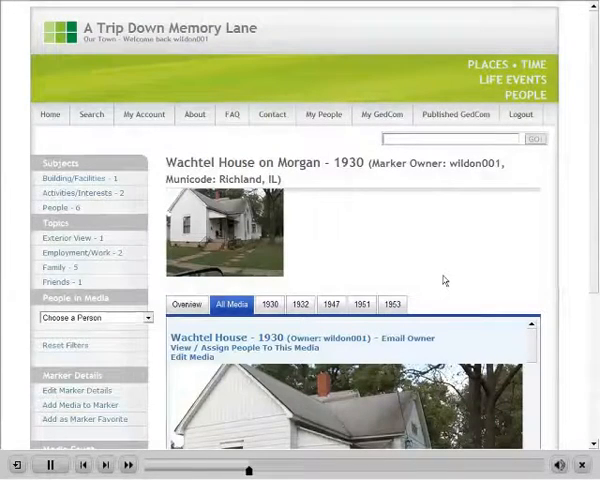
mouse_move(516, 253)
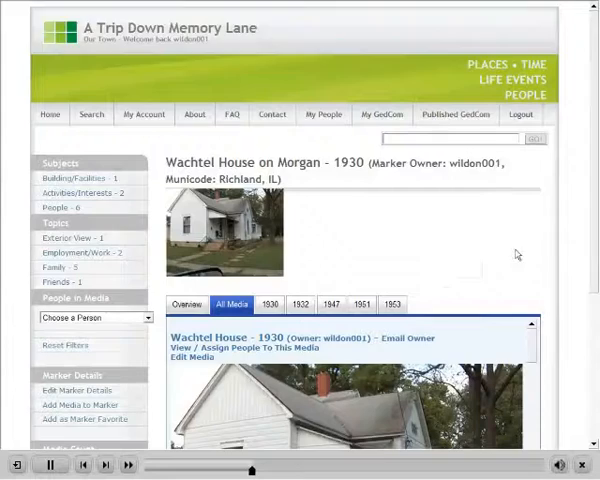
scroll("down", 3)
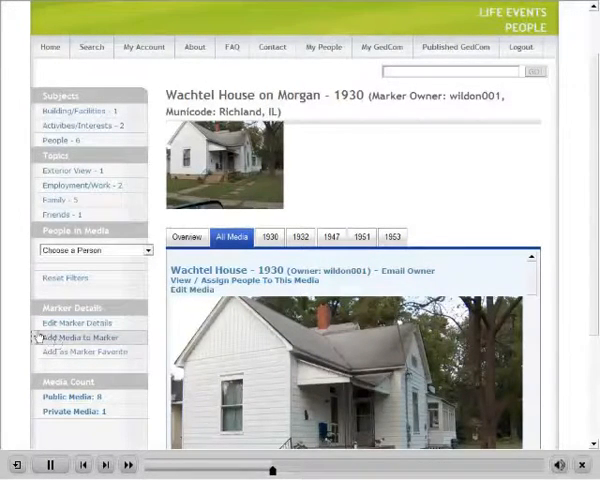
Start adding media to the marker, named 'Kroger Store on Main Street'.
left_click(79, 337)
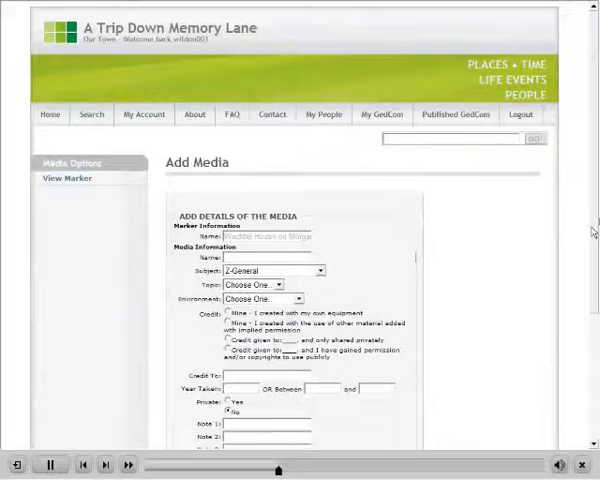
scroll("down", 3)
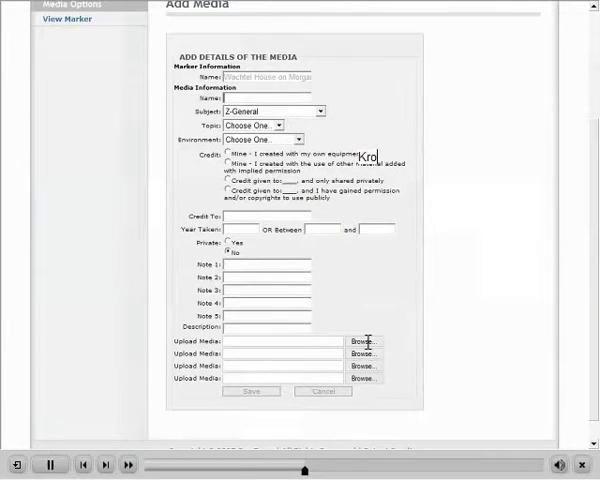
type("Kroger on")
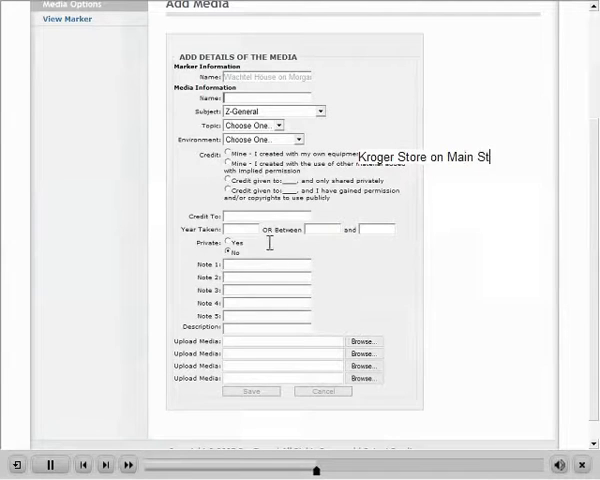
type("Kroger Store on Main Street")
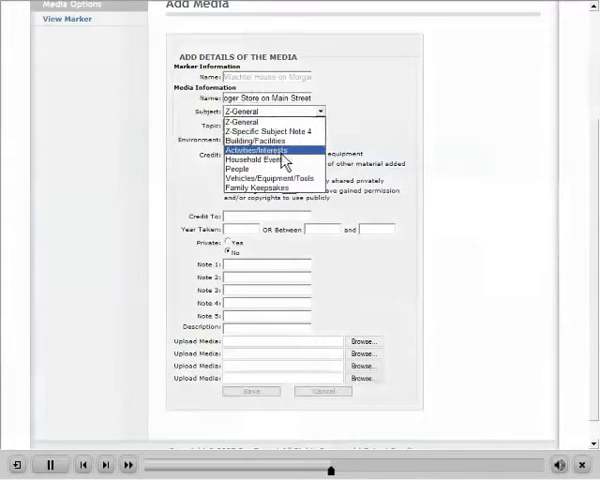
Classify the photo as subject Activities/Interests, topic Employment/Work, environment Outside.
left_click(270, 150)
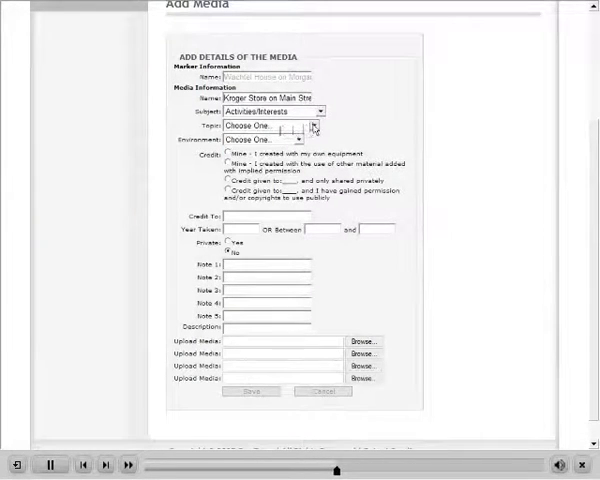
left_click(312, 127)
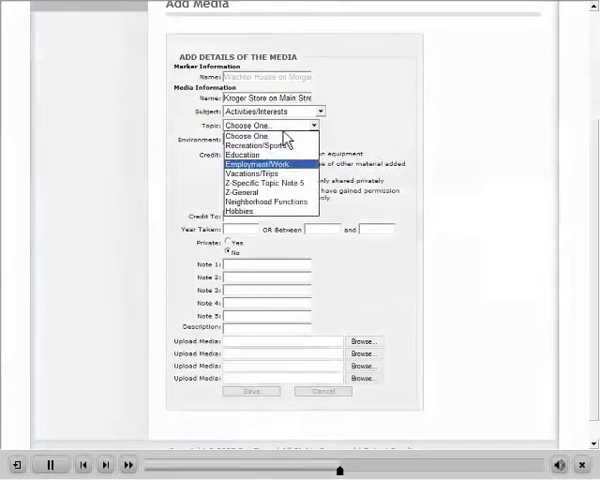
left_click(248, 162)
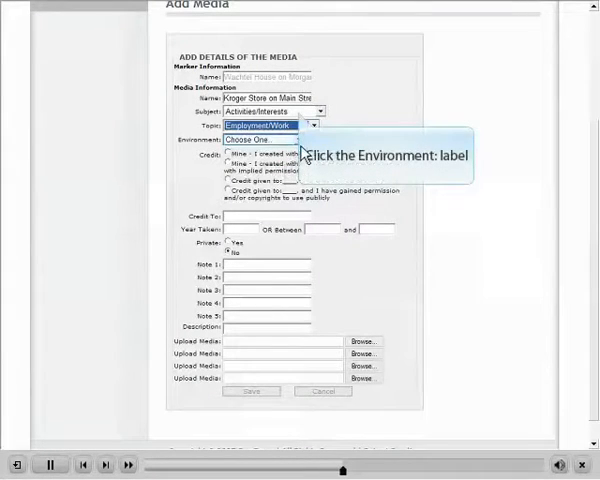
left_click(268, 140)
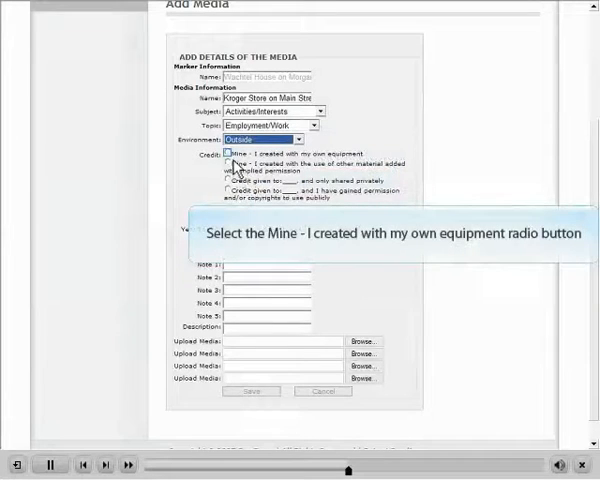
Credit the photo as taken with my own equipment, year 1945, and keep Private set to No.
left_click(226, 160)
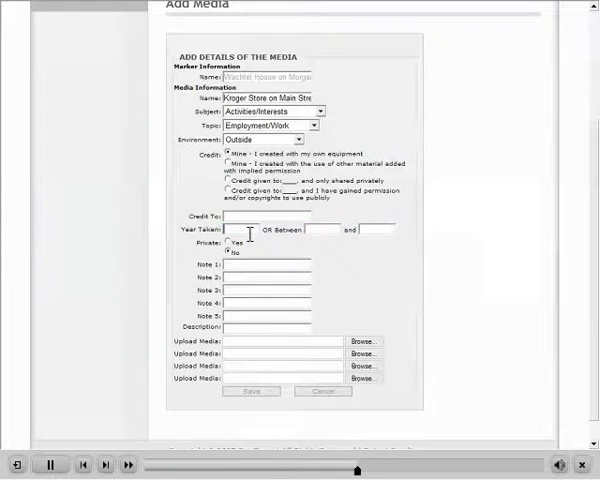
type("194")
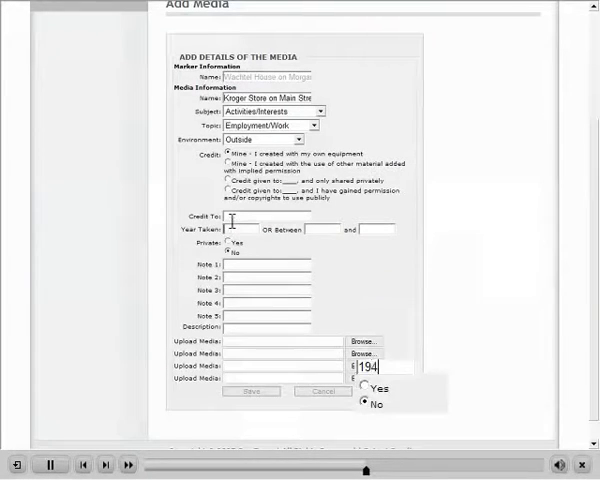
type("1945")
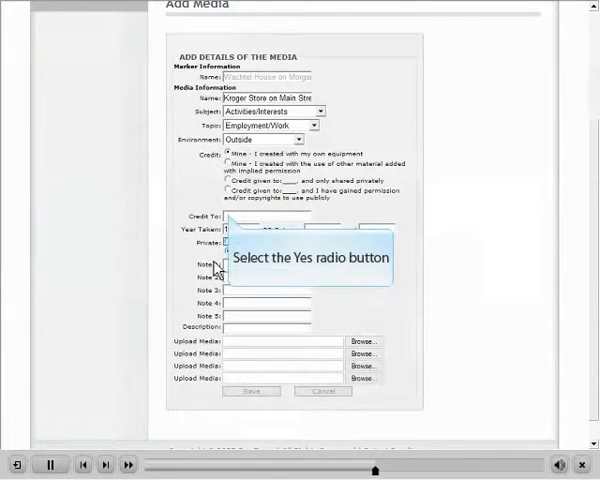
left_click(229, 249)
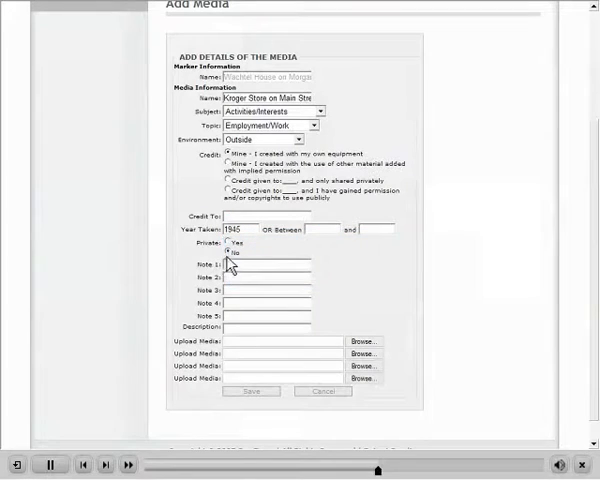
left_click(232, 242)
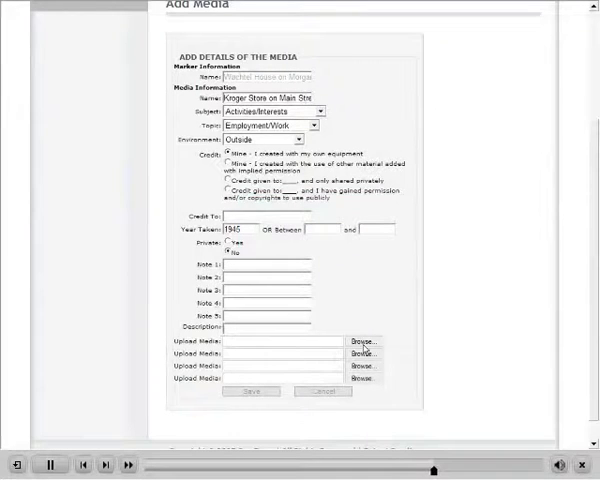
Attach the EarlSRJRStore600 picture from My Pictures as the first upload file.
left_click(358, 353)
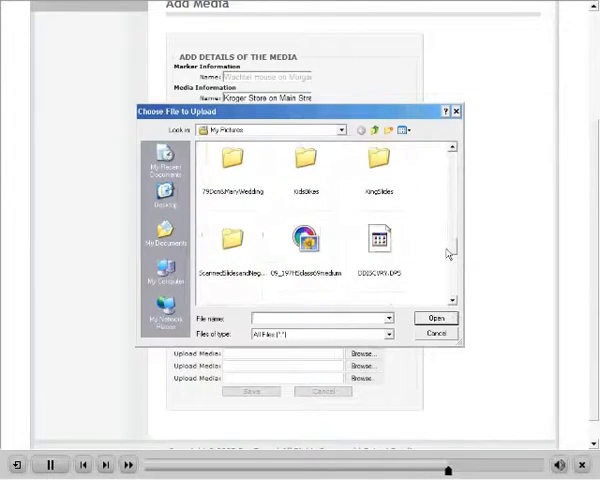
scroll("down", 3)
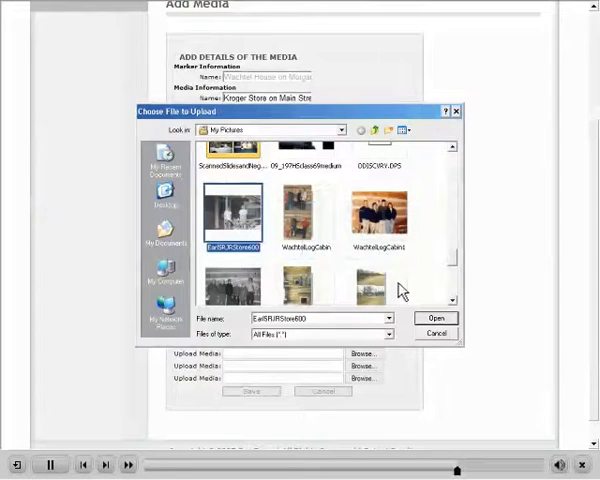
left_click(436, 318)
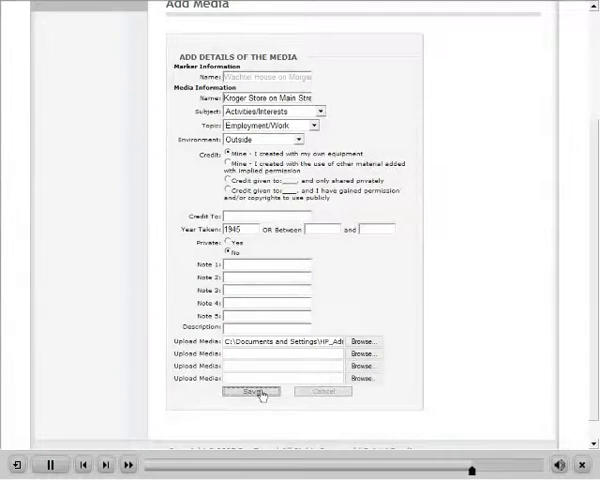
Save the new media and view the Kroger Store photo under the marker's 1945 tab.
left_click(251, 391)
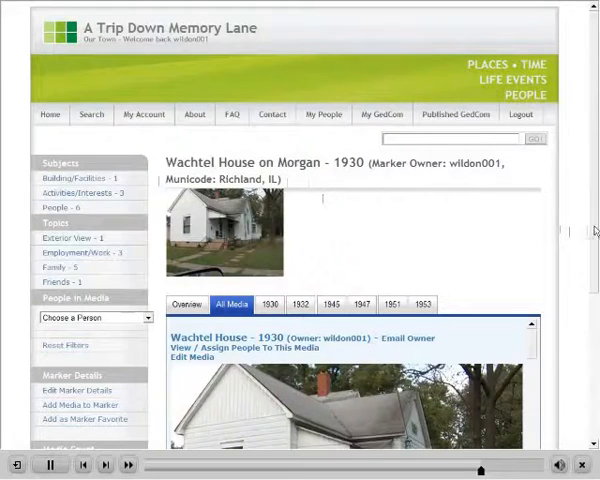
scroll("down", 3)
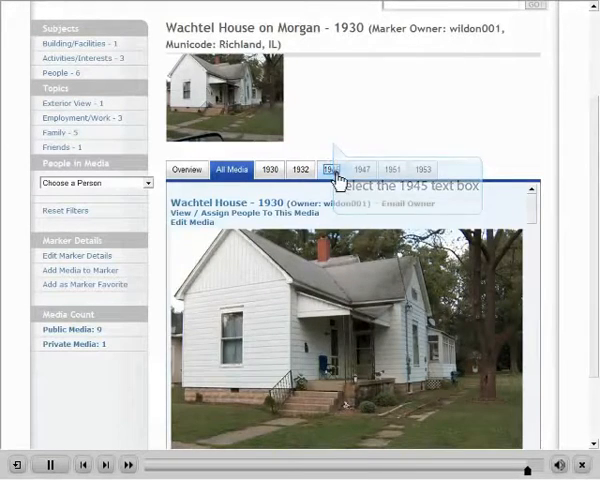
left_click(336, 169)
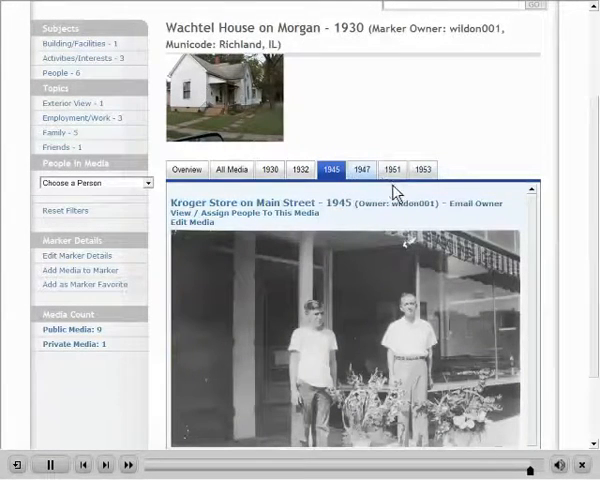